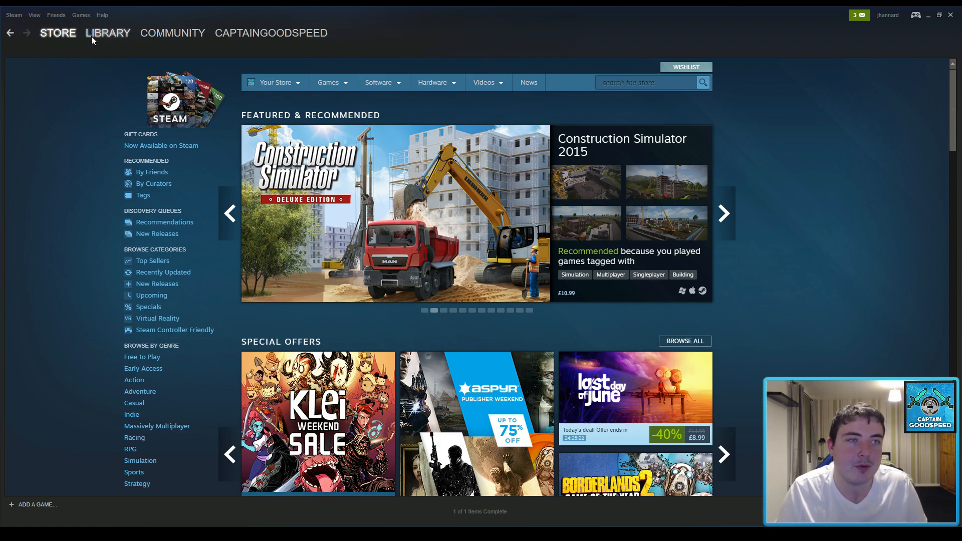
{"action": "mouse_move", "coordinate": [105, 46]}
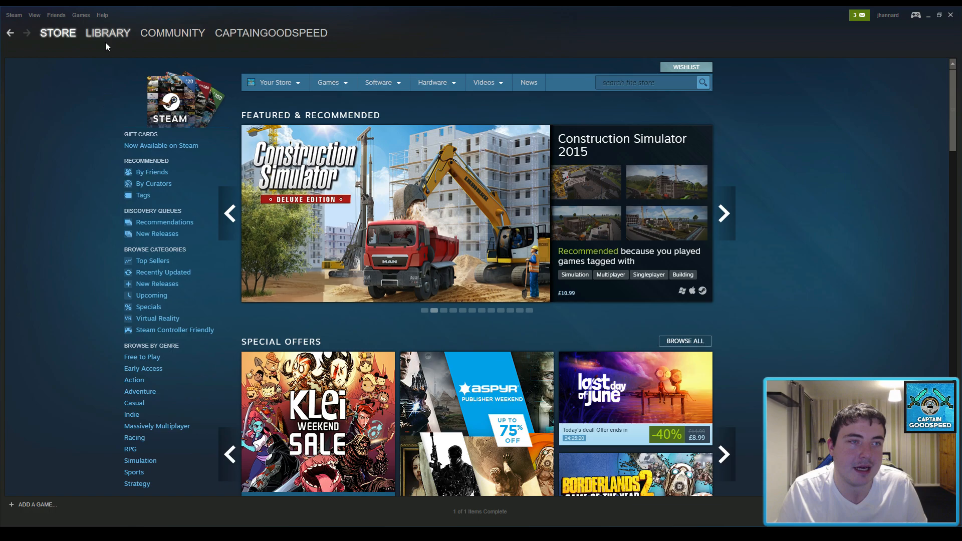
- Switch to the Steam library listing the Football Manager editor tools and servers
{"action": "left_click", "coordinate": [107, 32]}
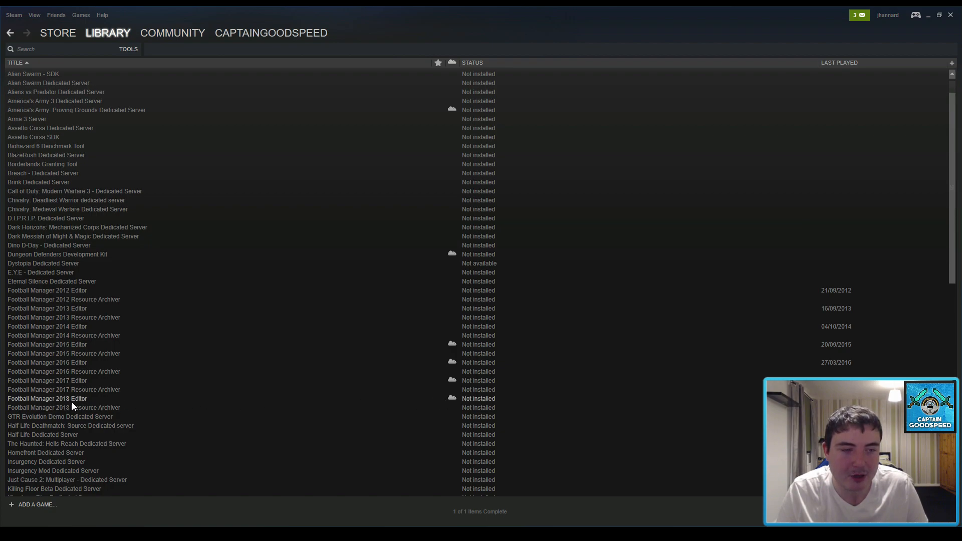
- Install the Football Manager 2018 Editor from the library and launch it once downloaded
{"action": "left_click", "coordinate": [47, 398]}
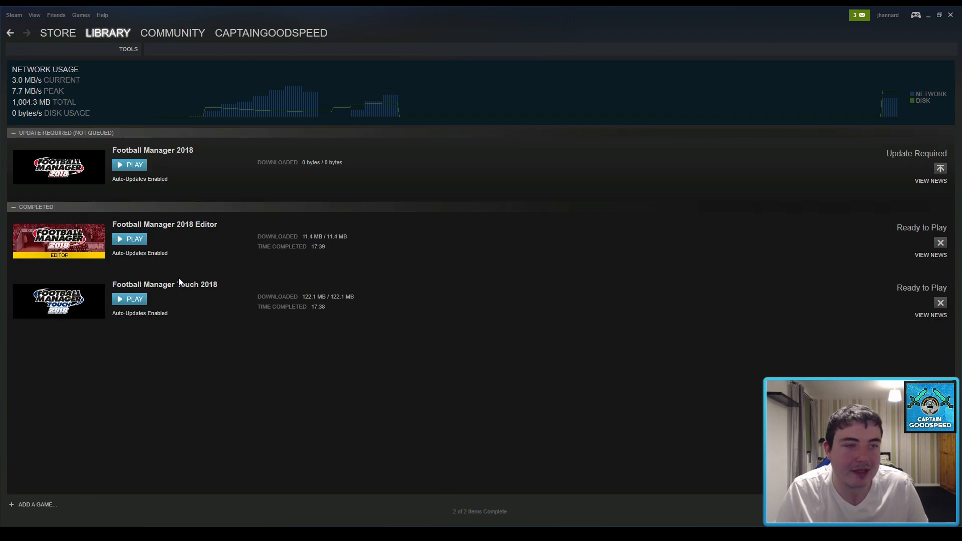
{"action": "mouse_move", "coordinate": [174, 247]}
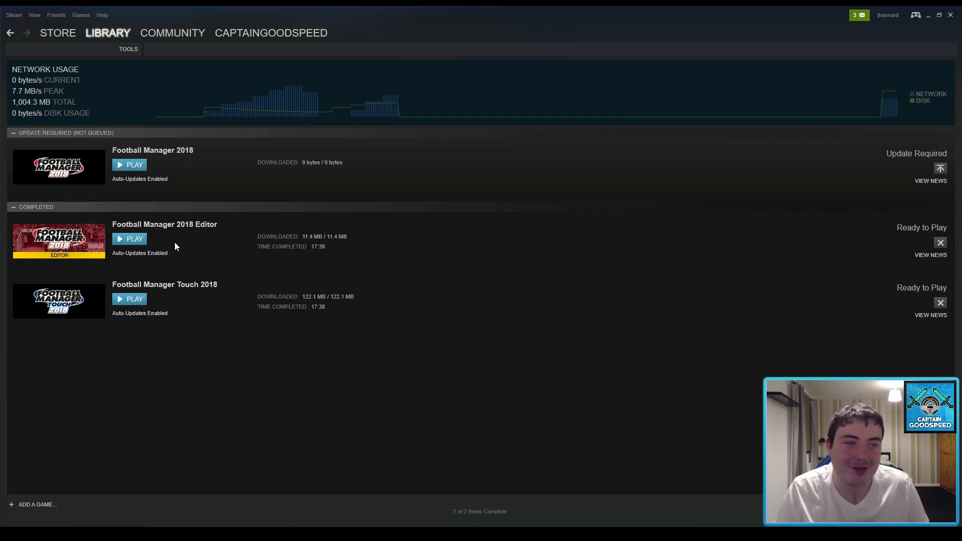
{"action": "mouse_move", "coordinate": [301, 239]}
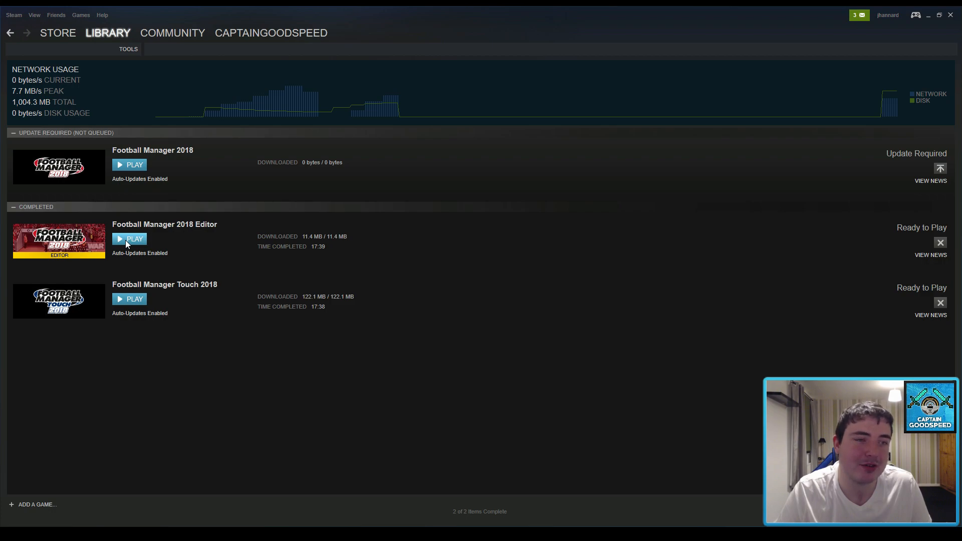
{"action": "left_click", "coordinate": [130, 239]}
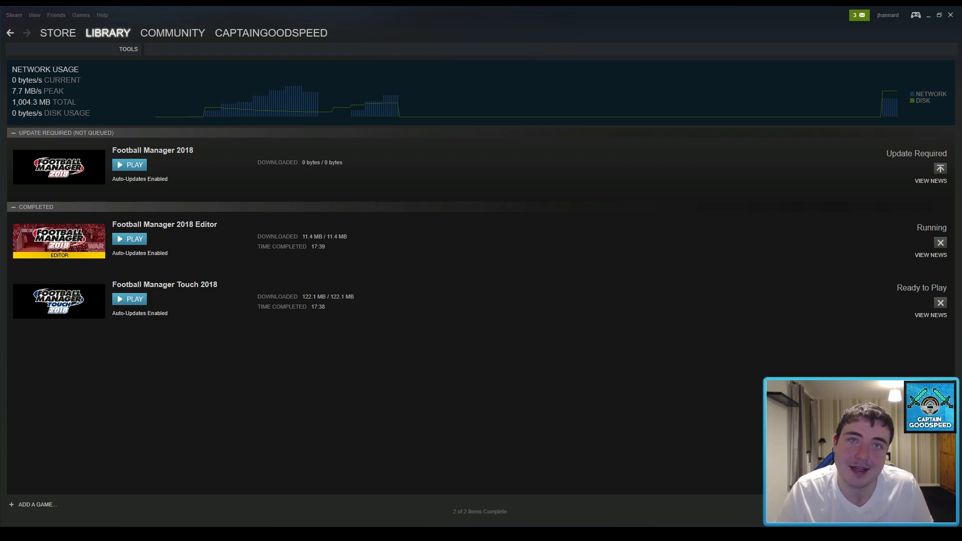
- Let the editor load to its Database view and glance at the File menu without choosing anything
{"action": "left_click", "coordinate": [129, 238]}
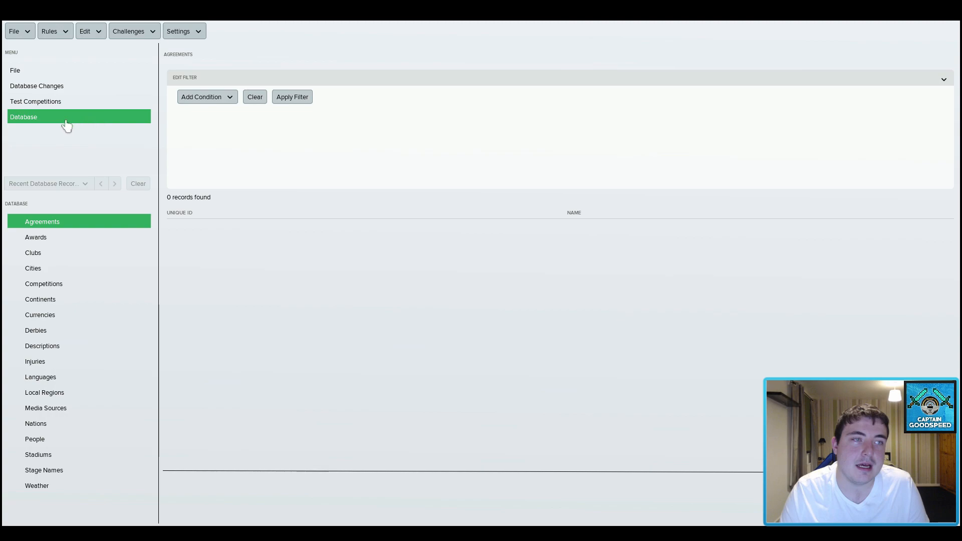
{"action": "mouse_move", "coordinate": [32, 32]}
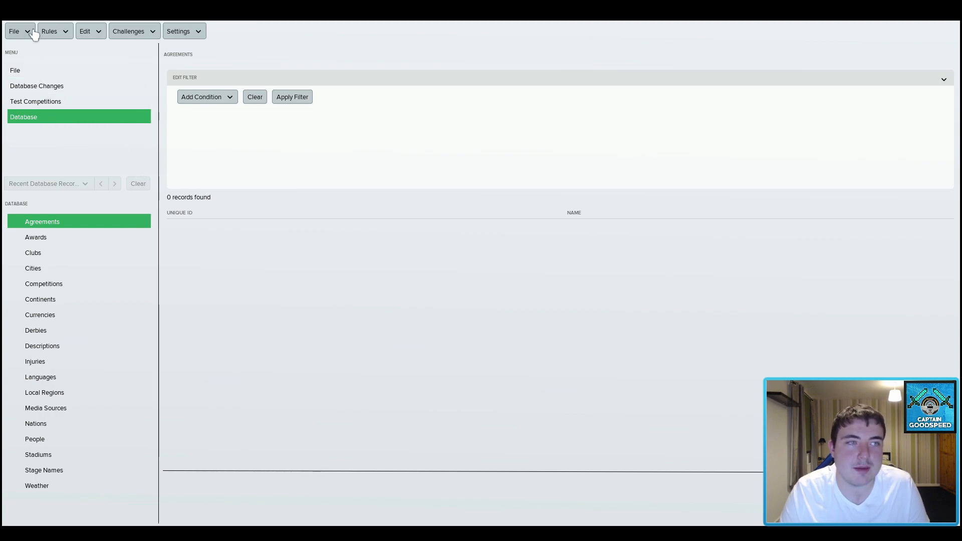
{"action": "left_click", "coordinate": [14, 31]}
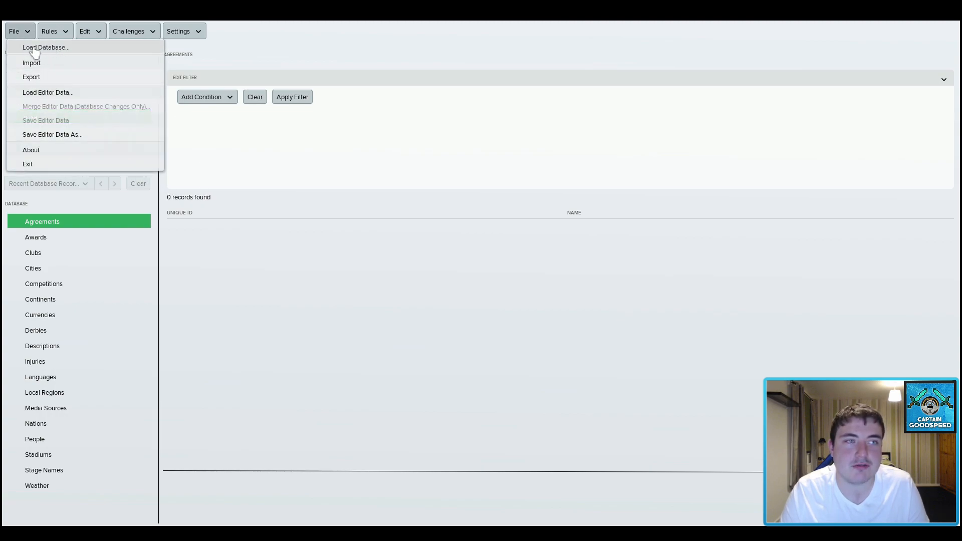
{"action": "left_click", "coordinate": [45, 48]}
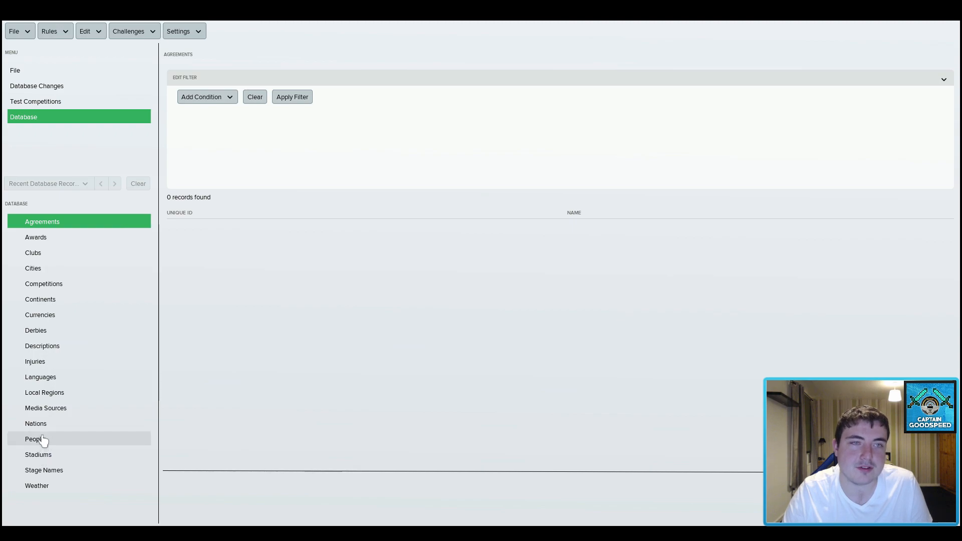
- Filter the People records by name for Lionel Messi and open his player record
{"action": "left_click", "coordinate": [34, 439]}
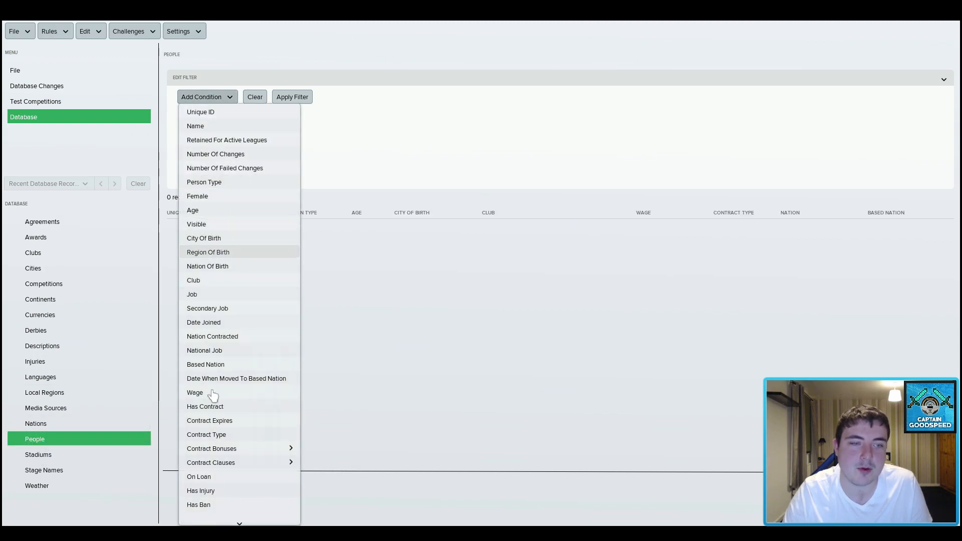
{"action": "scroll", "scroll_direction": "down", "scroll_amount": 3}
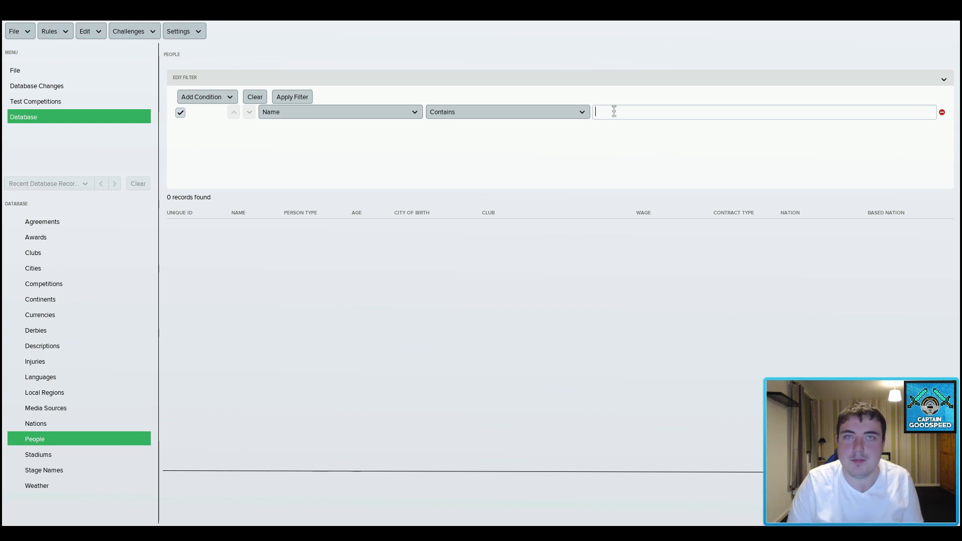
{"action": "type", "text": "LIONEL MESSI"}
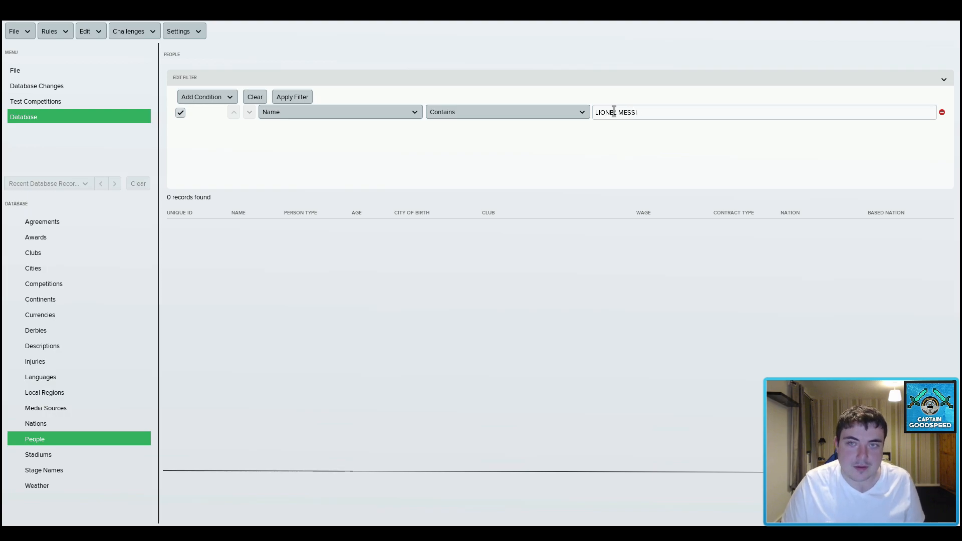
{"action": "left_click", "coordinate": [292, 98]}
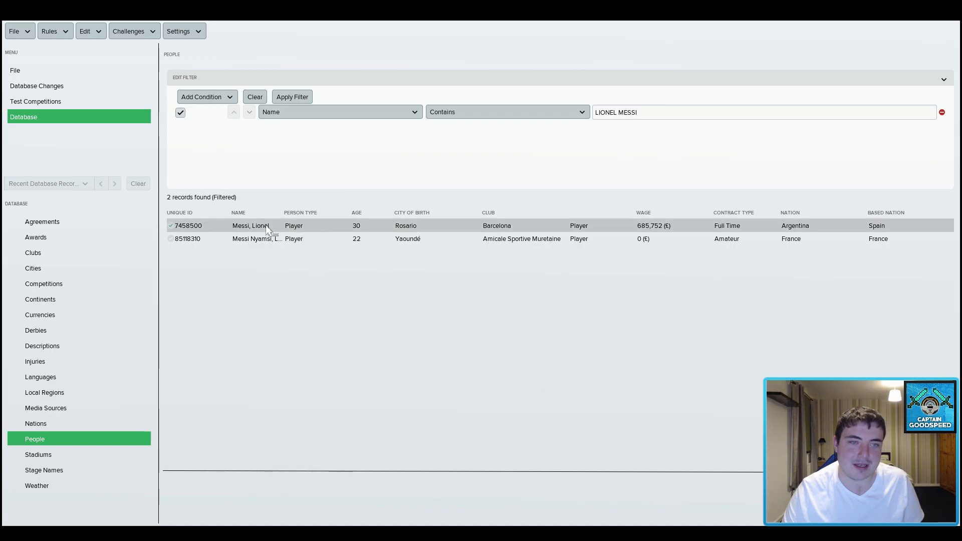
{"action": "double_click", "coordinate": [251, 226]}
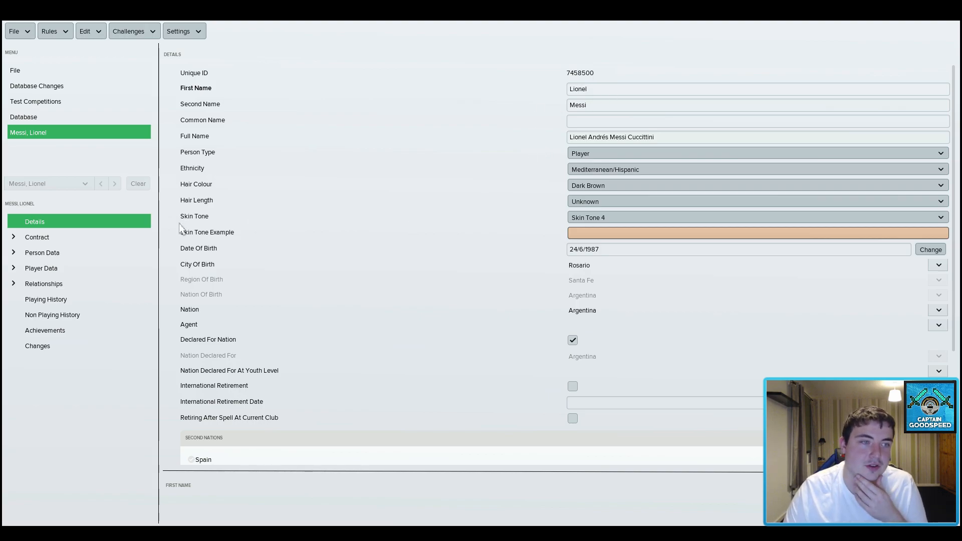
- Set the club on Messi's Club Contract to None, releasing him from Barcelona
{"action": "left_click", "coordinate": [37, 236]}
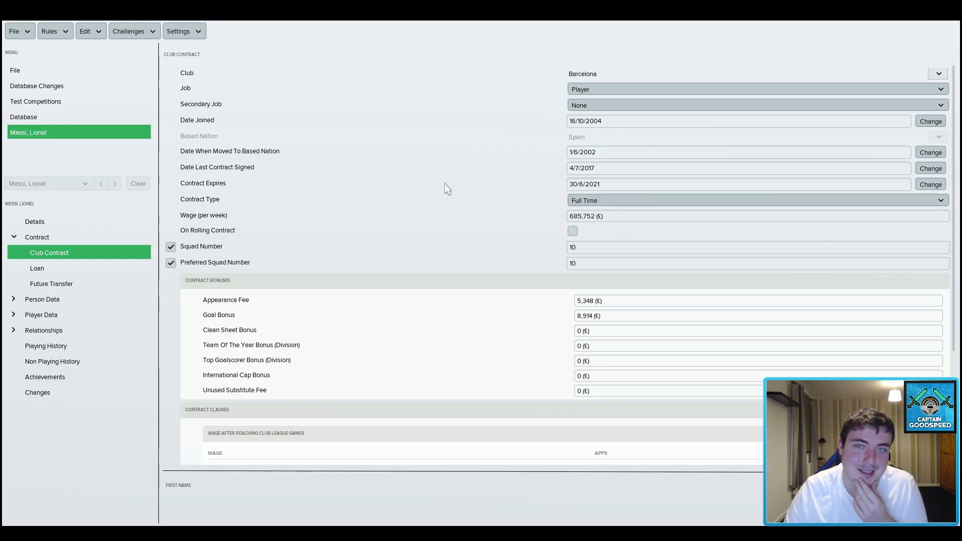
{"action": "left_click", "coordinate": [938, 73]}
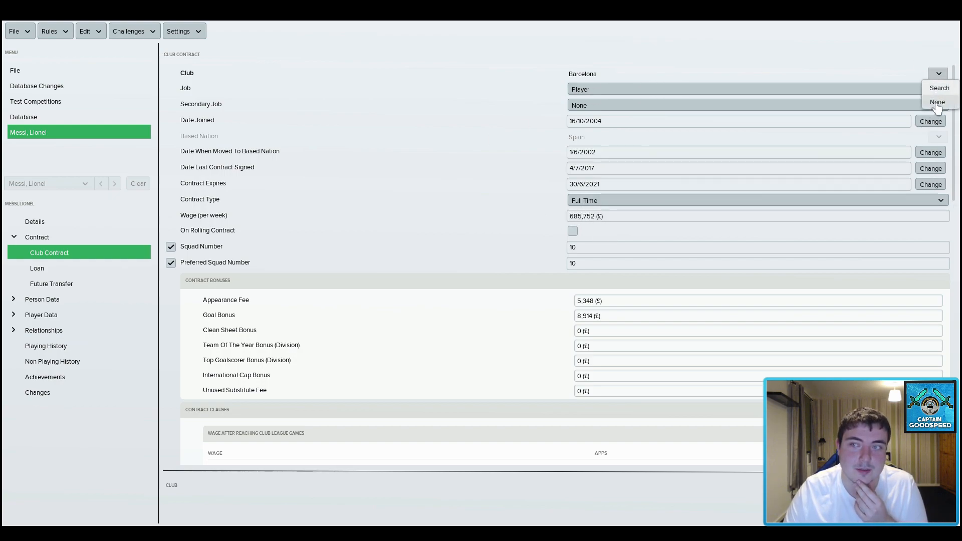
{"action": "left_click", "coordinate": [936, 102]}
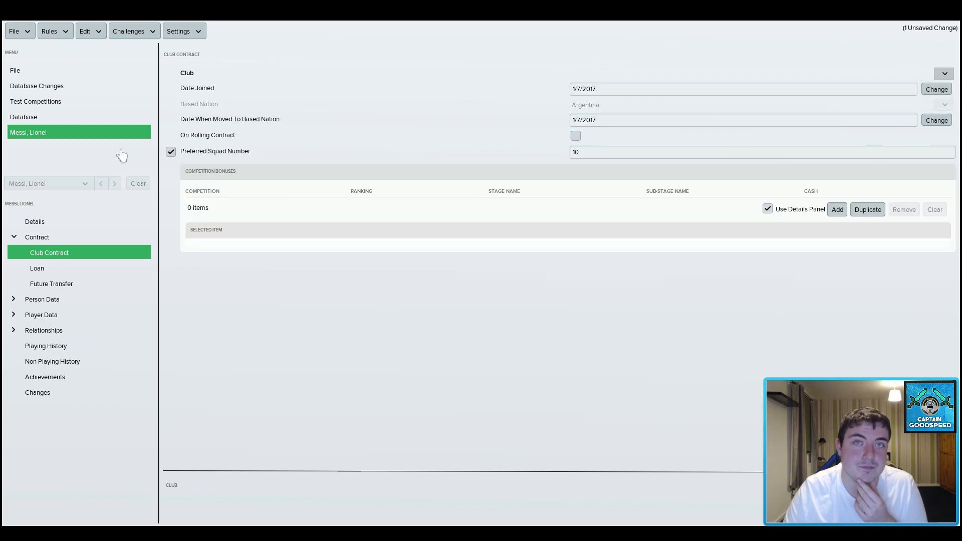
{"action": "mouse_move", "coordinate": [710, 108]}
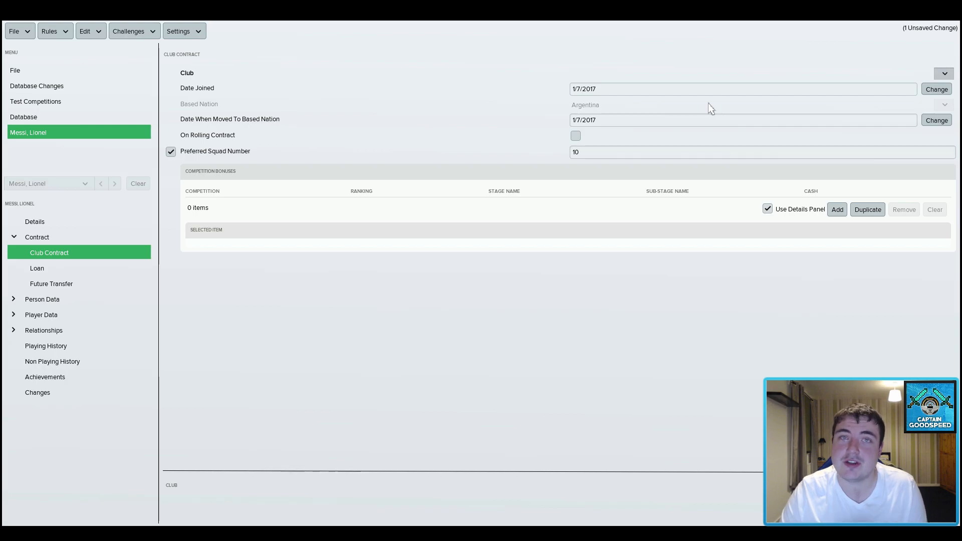
- Save the editor data as a new local file titled 'FM Scout 1'
{"action": "left_click", "coordinate": [13, 31]}
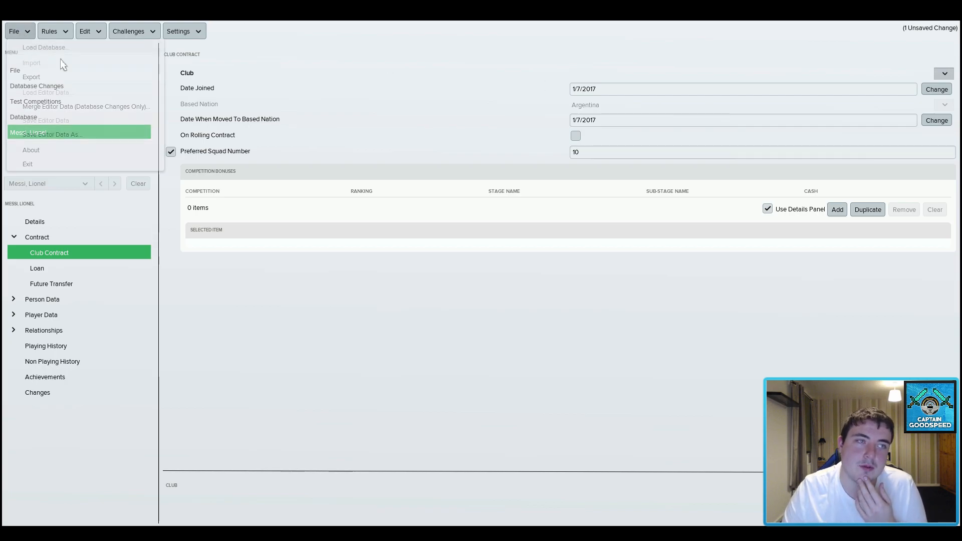
{"action": "left_click", "coordinate": [53, 134]}
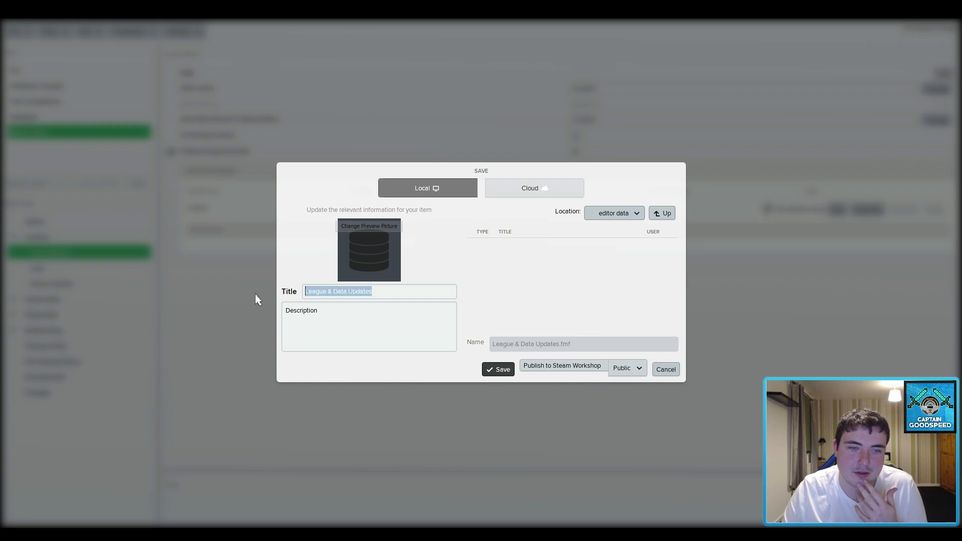
{"action": "type", "text": "FGSDA"}
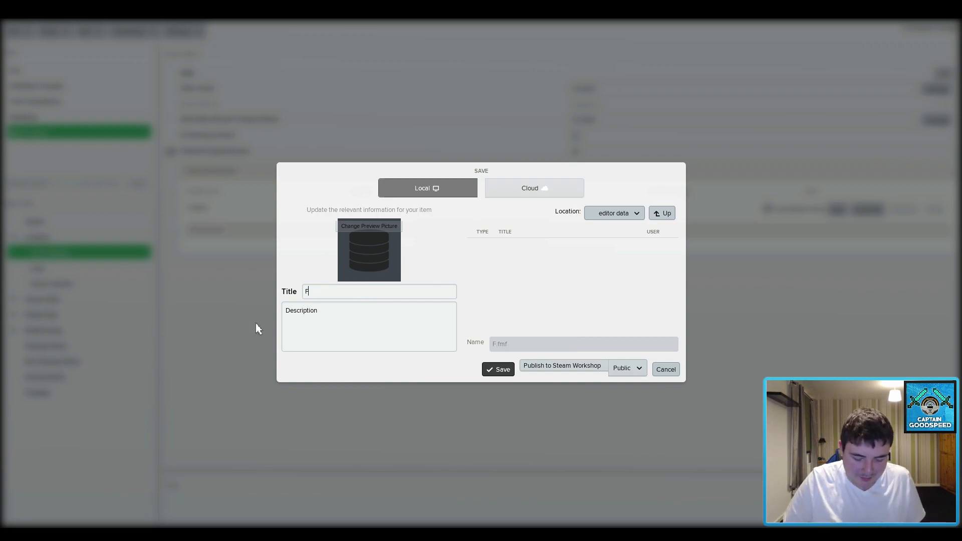
{"action": "type", "text": "M Scout 1"}
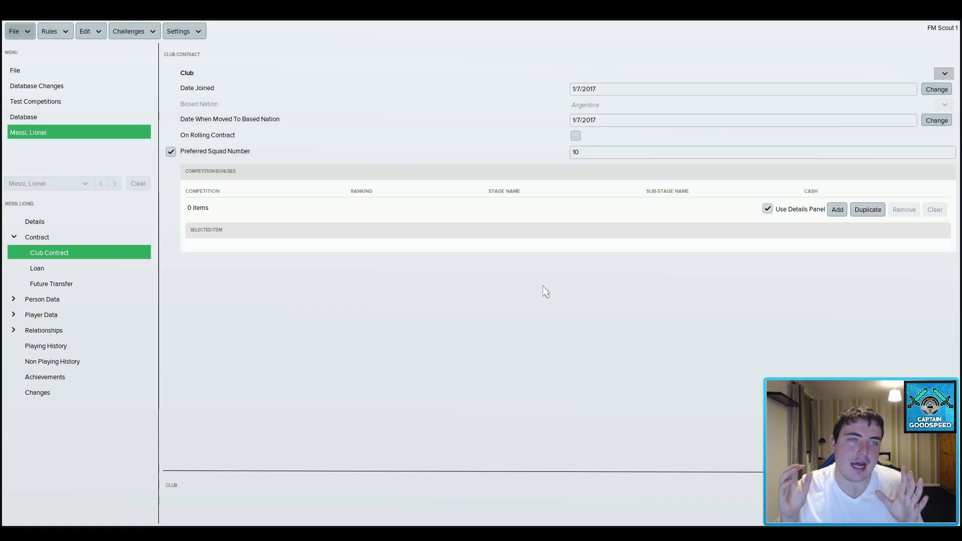
{"action": "mouse_move", "coordinate": [468, 393]}
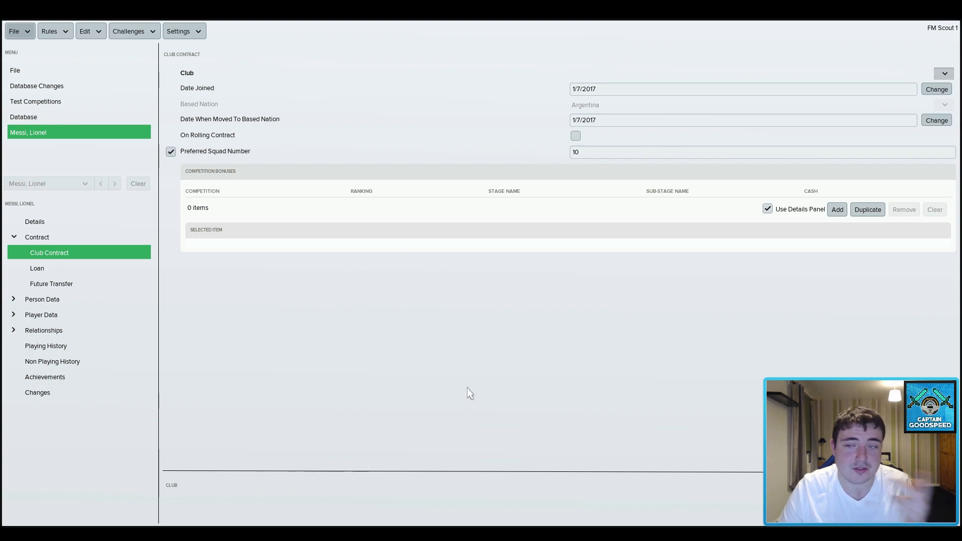
{"action": "mouse_move", "coordinate": [36, 86]}
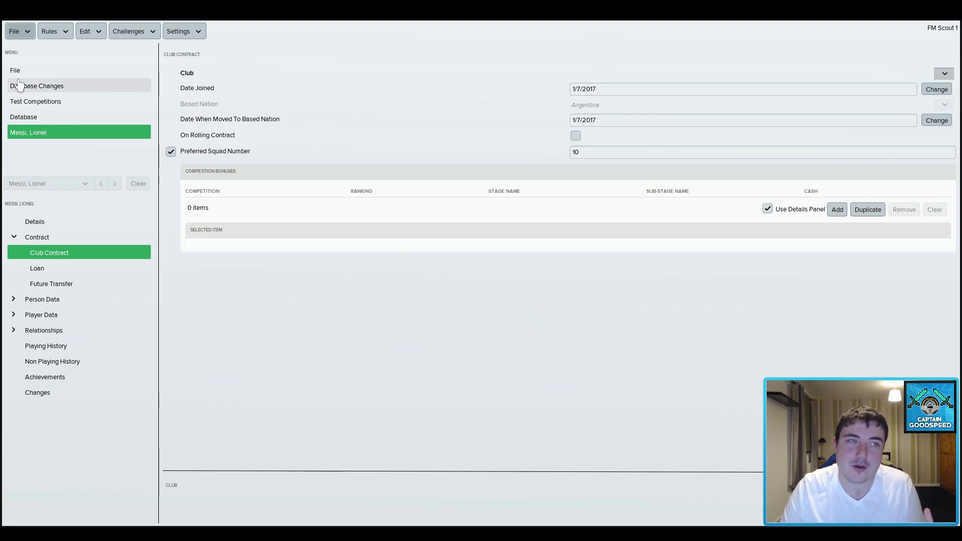
{"action": "left_click", "coordinate": [15, 31]}
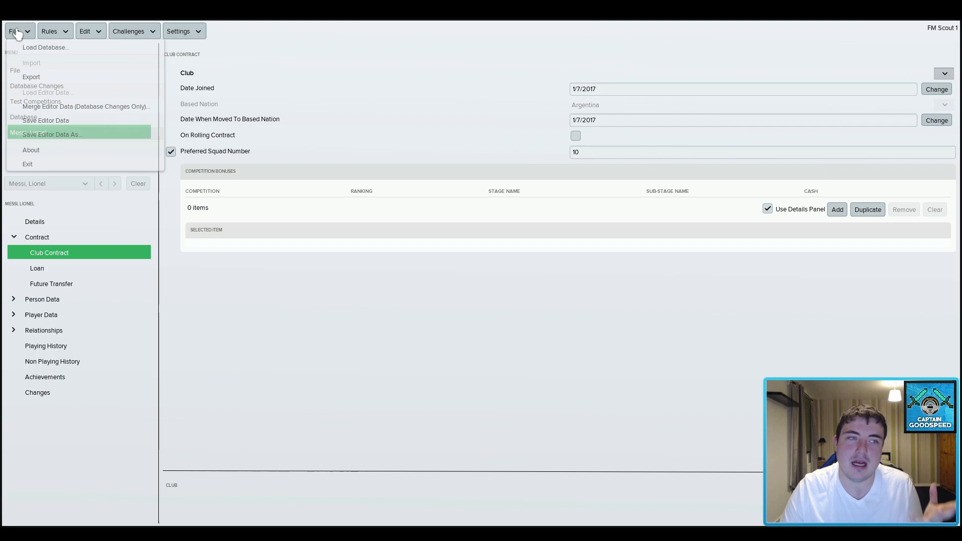
{"action": "left_click", "coordinate": [15, 31]}
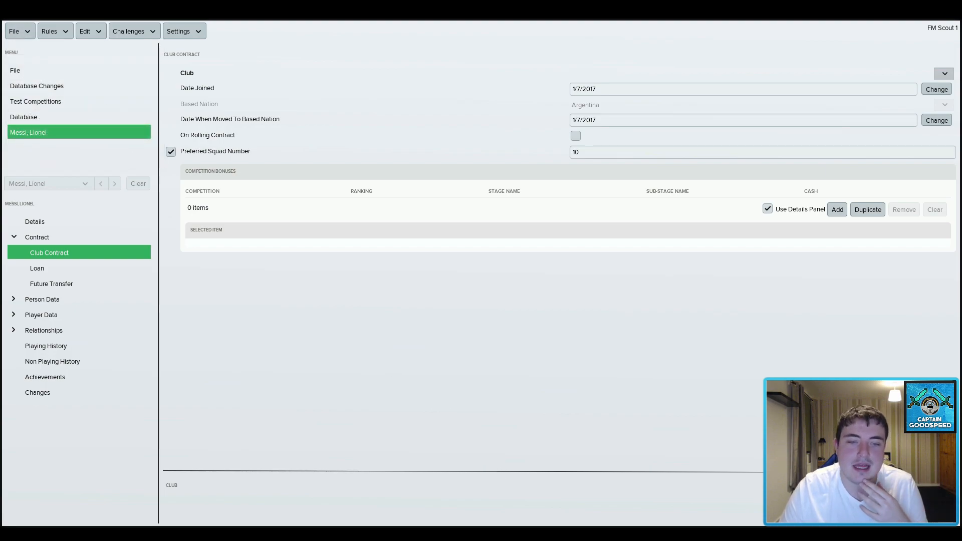